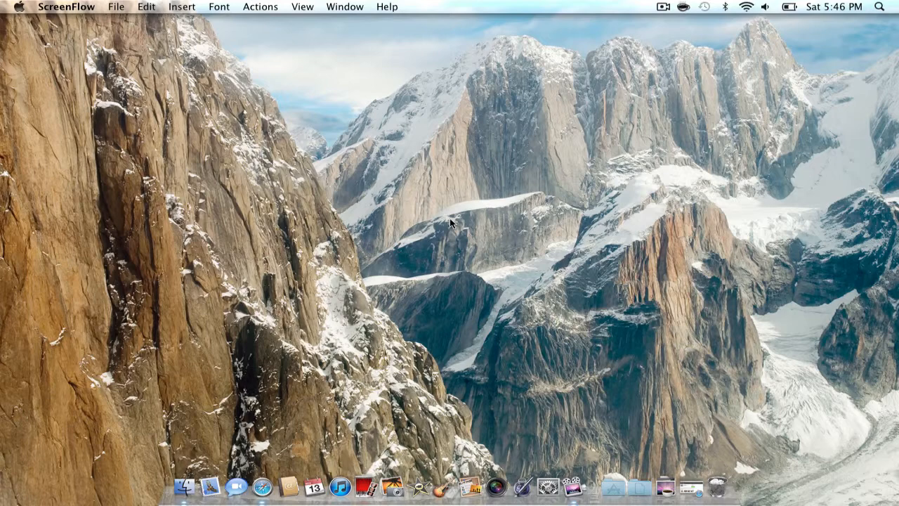
mouse_move(725, 38)
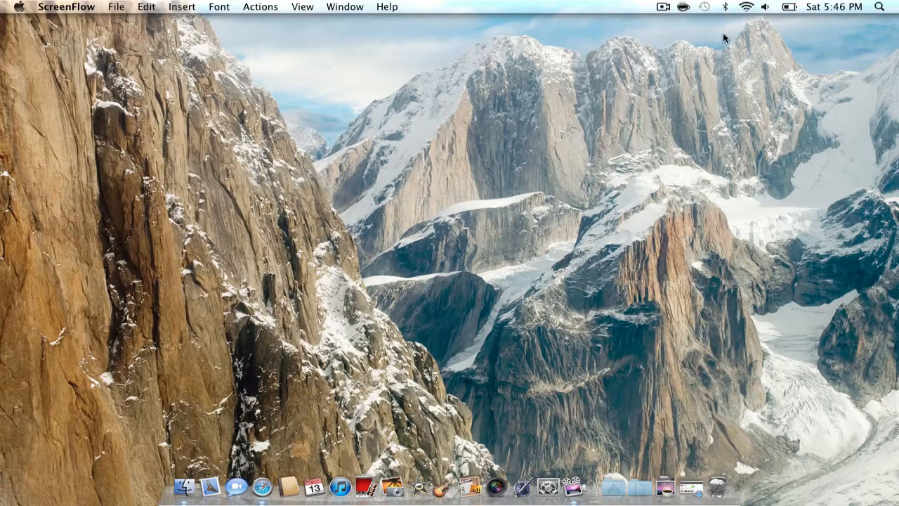
mouse_move(682, 9)
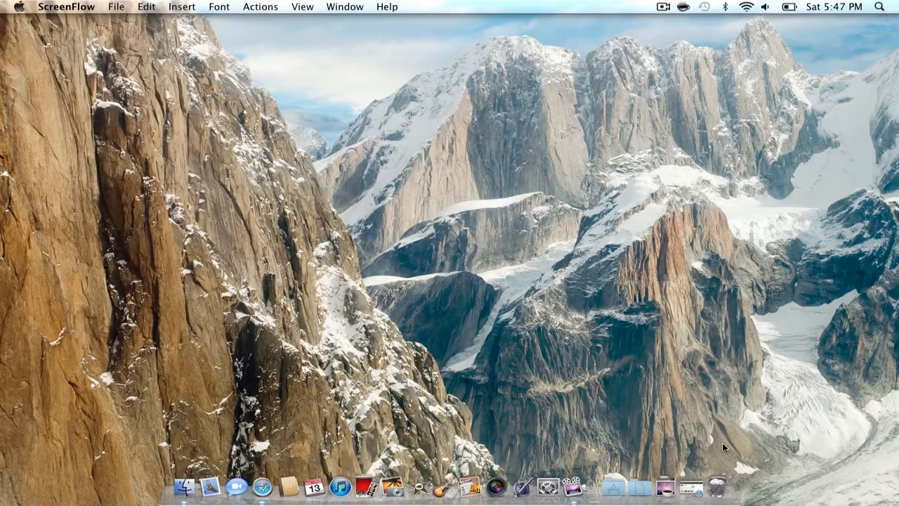
mouse_move(691, 486)
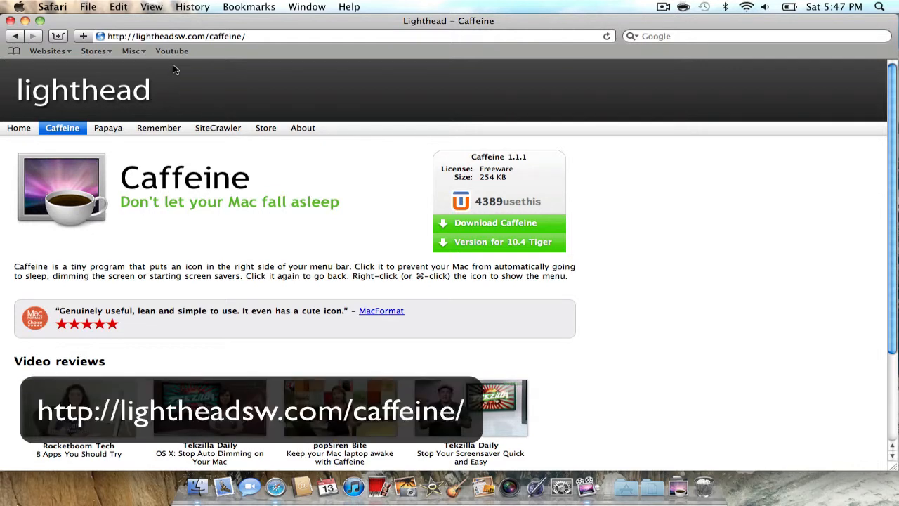
mouse_move(194, 64)
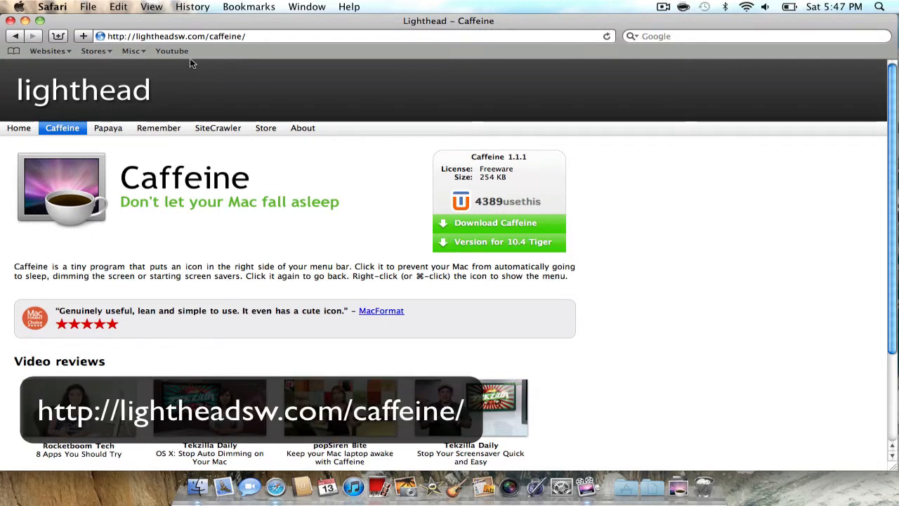
mouse_move(255, 97)
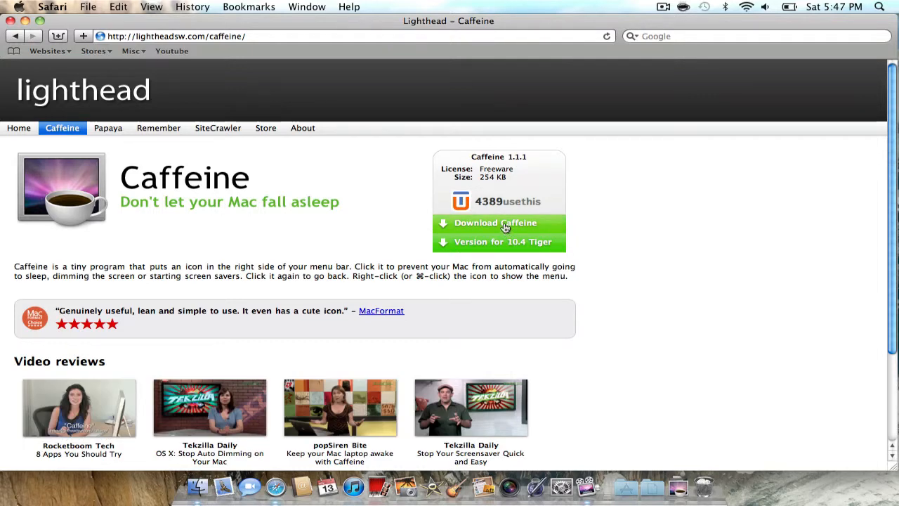
- Start downloading Caffeine1.1.1.zip from the lighthead page via the green Download button
left_click(494, 222)
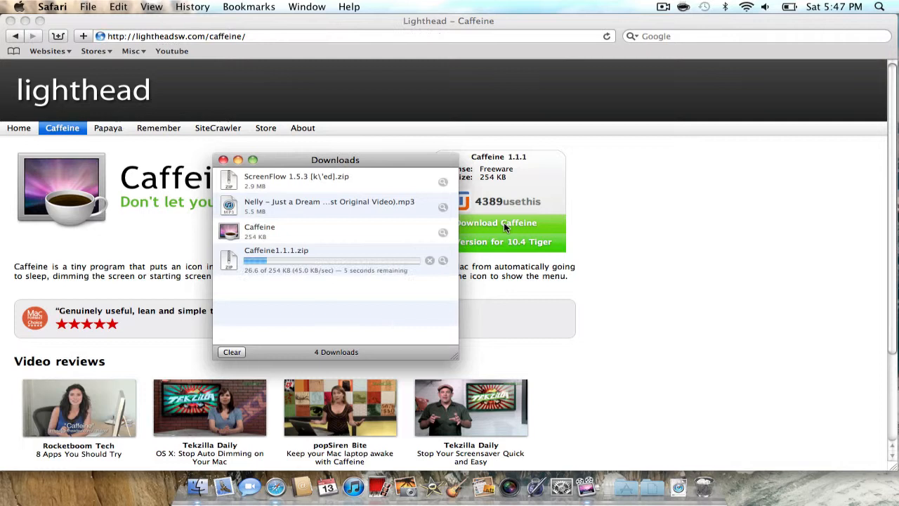
mouse_move(407, 270)
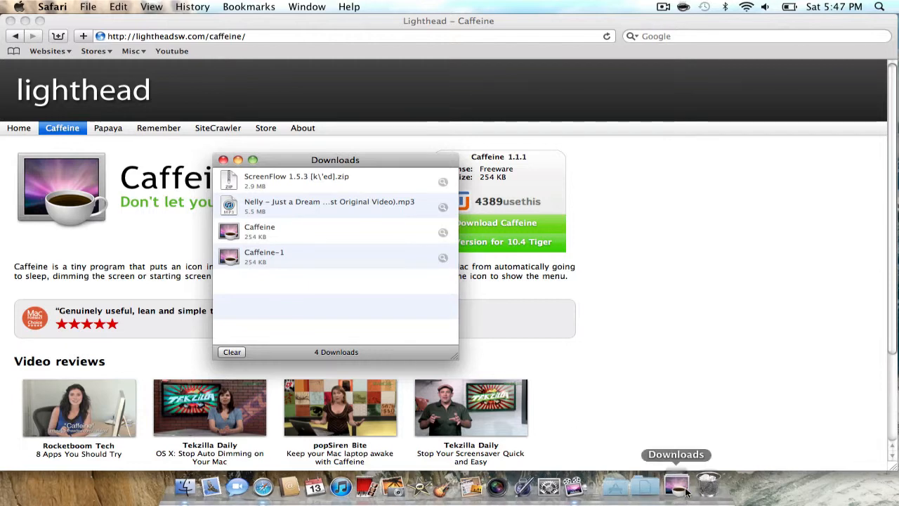
- Open the downloaded Caffeine from the Dock's Downloads stack, then close Safari's downloads list
left_click(676, 485)
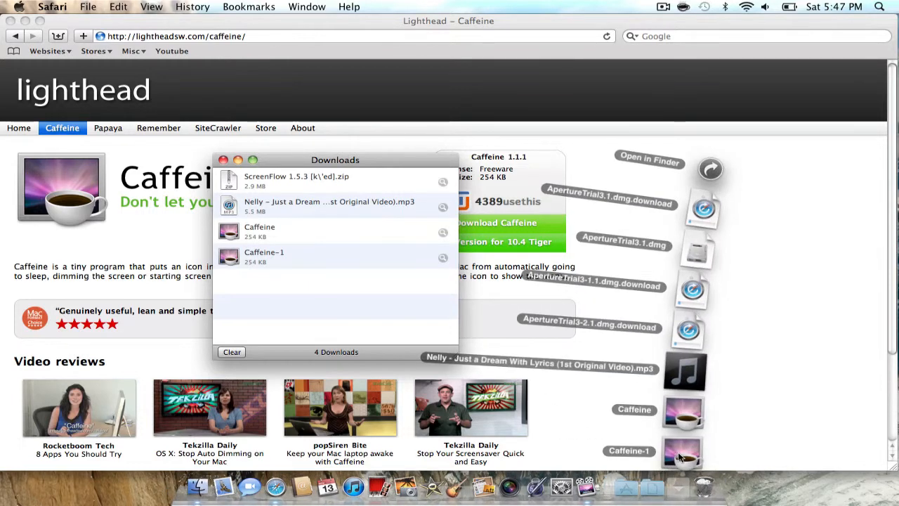
double_click(264, 256)
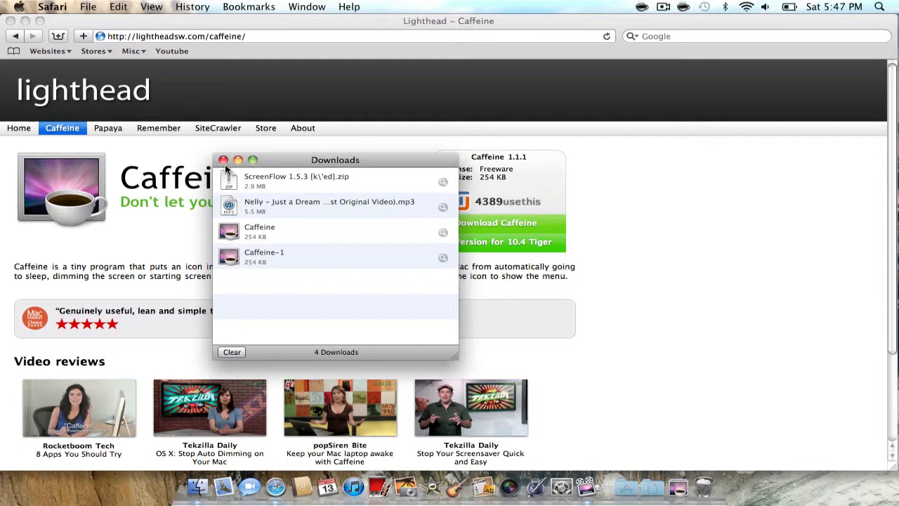
left_click(224, 160)
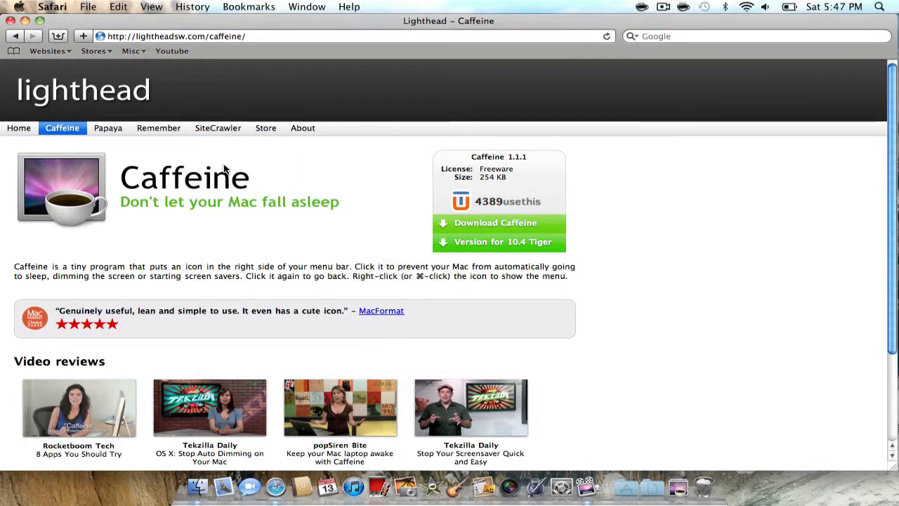